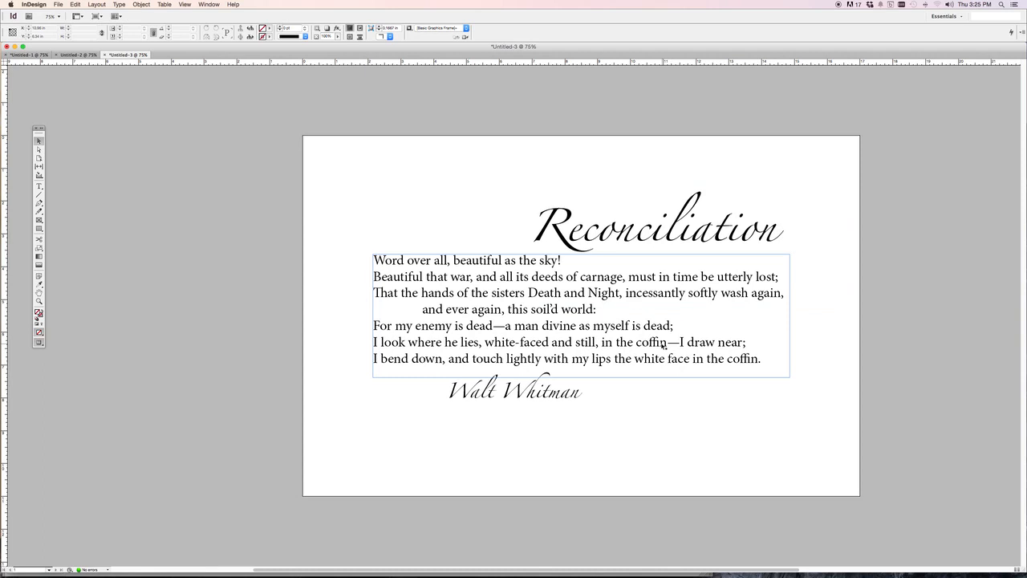
# Step: Check the poem and title frames, then save as 'Reconciliation Broadside 1.indd' on the Desktop
pyautogui.click(624, 208)
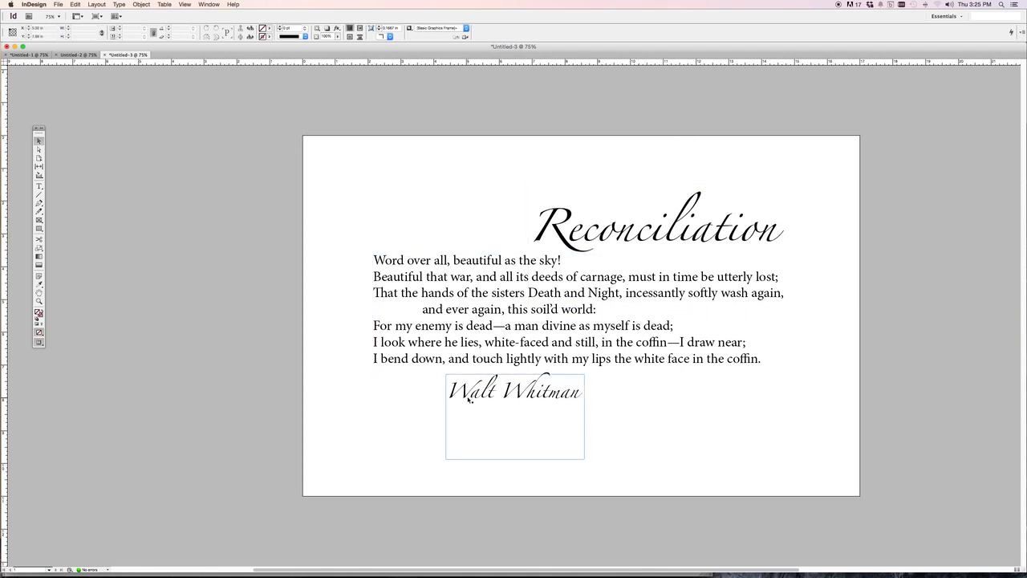
pyautogui.click(658, 228)
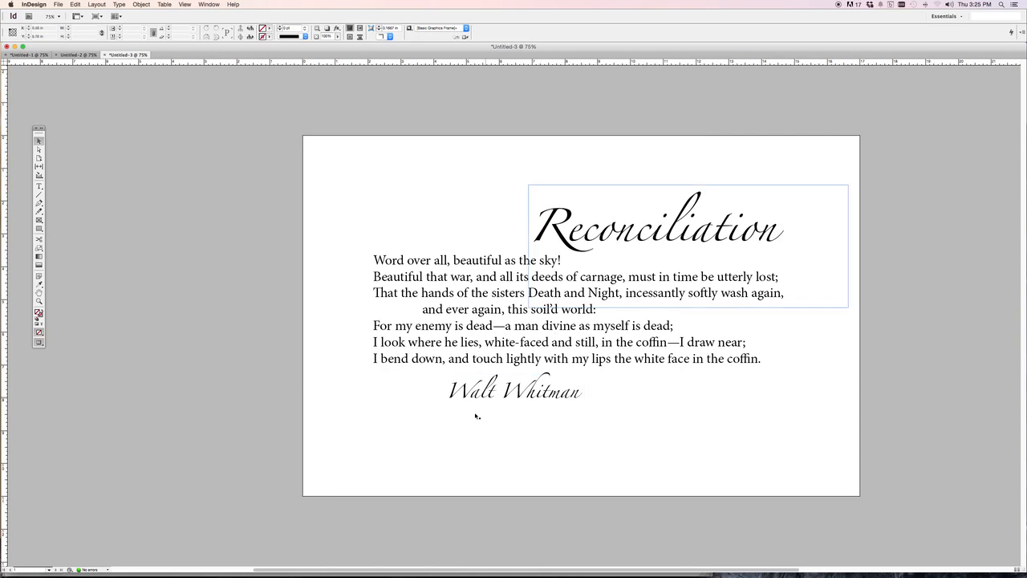
pyautogui.click(437, 470)
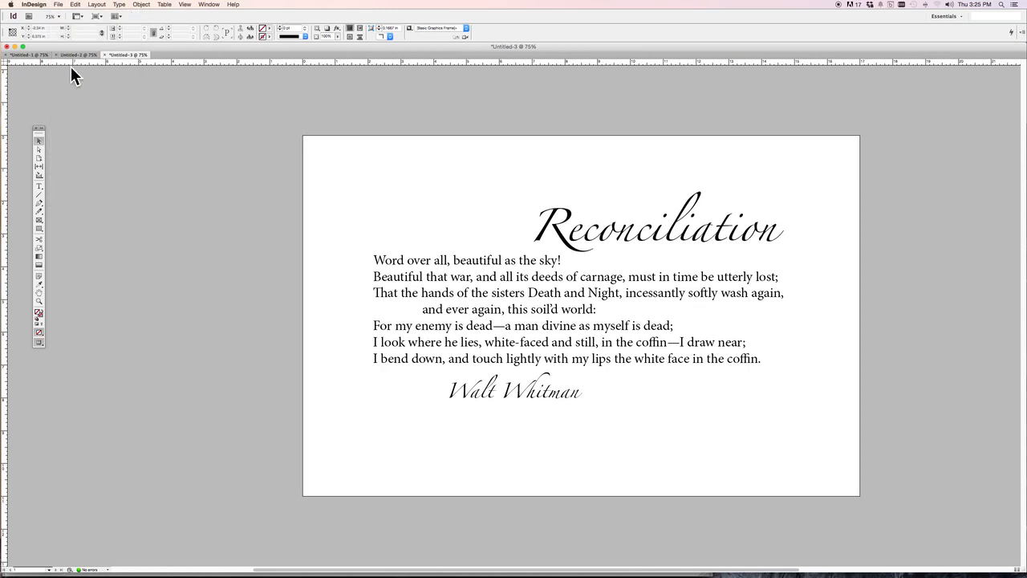
pyautogui.moveTo(73, 78)
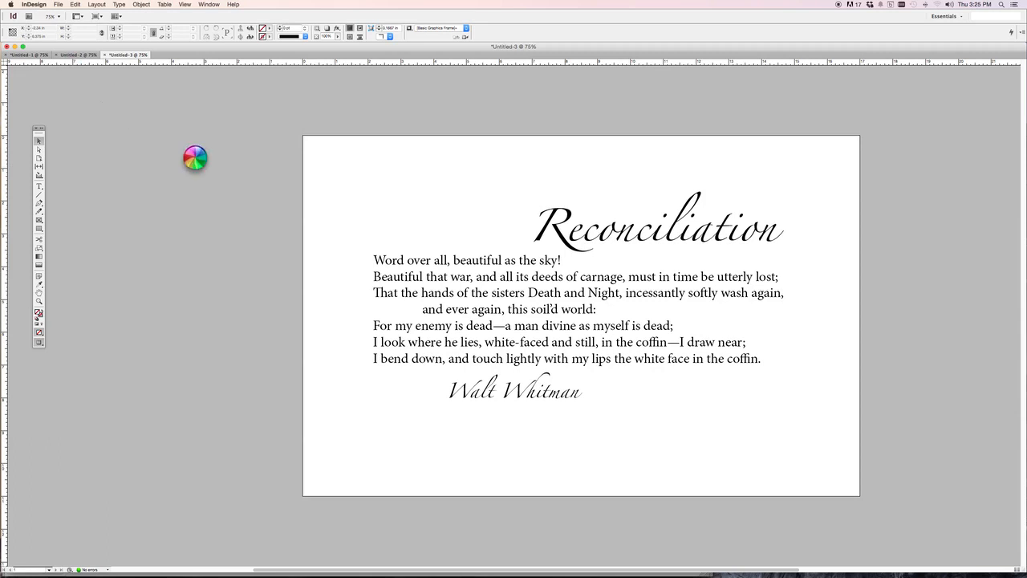
pyautogui.press('cmd+s')
pyautogui.write('Reconciliation Broadside 1')
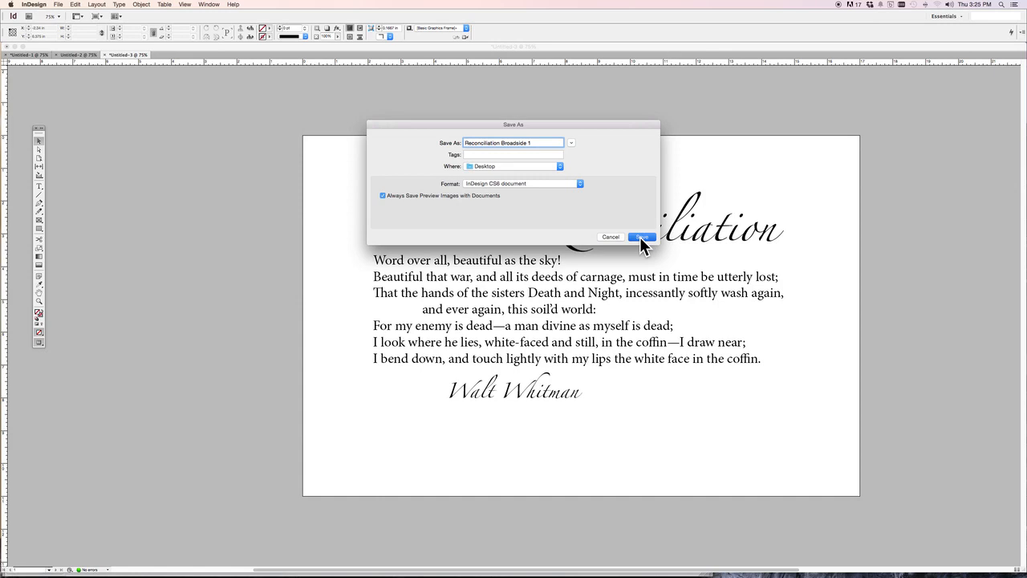
pyautogui.click(639, 236)
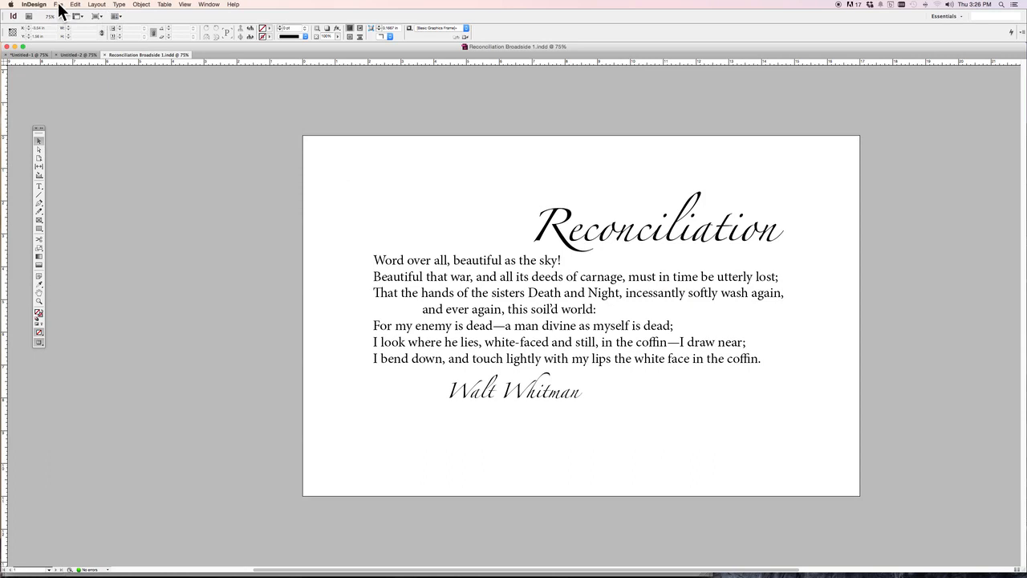
# Step: Export the broadside as Adobe PDF (Print) named 'Reconciliation Broadside 1' to the Desktop
pyautogui.click(58, 4)
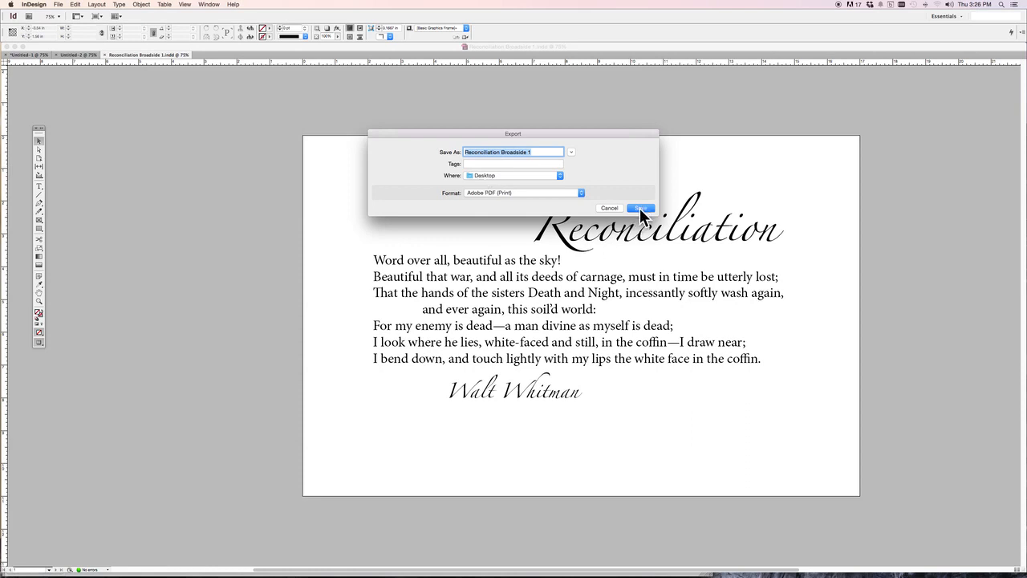
pyautogui.click(640, 208)
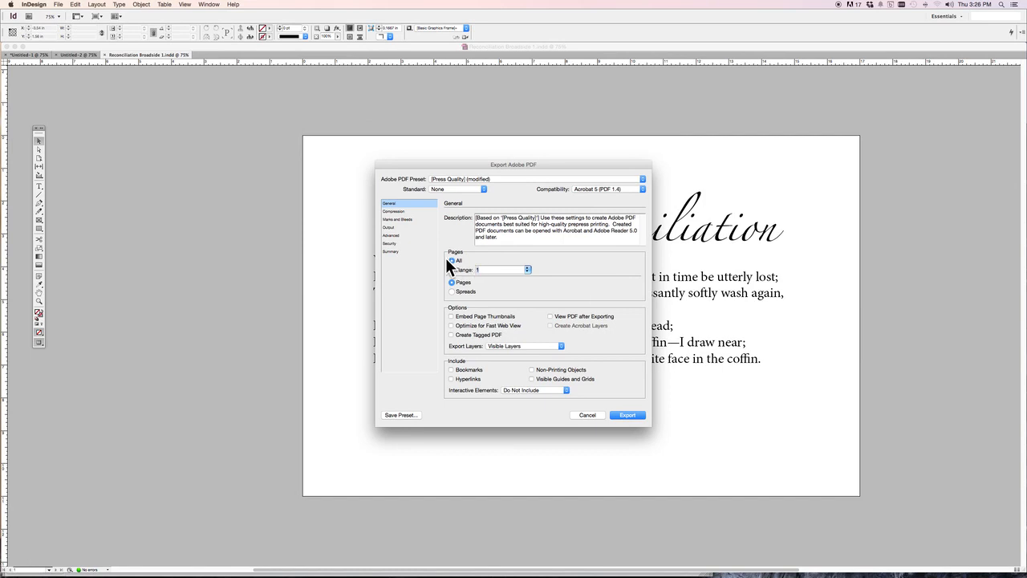
pyautogui.moveTo(560, 318)
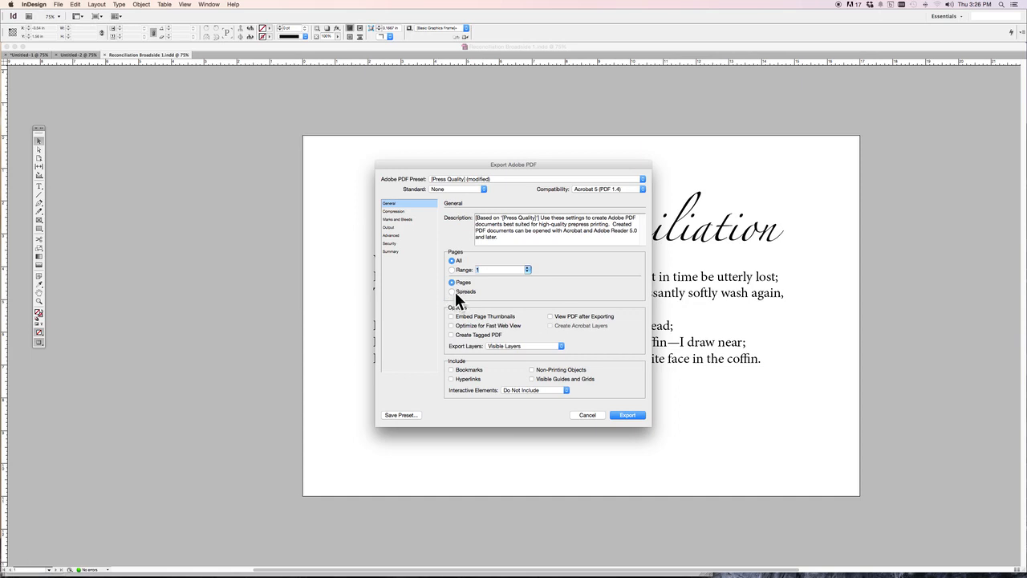
pyautogui.moveTo(626, 430)
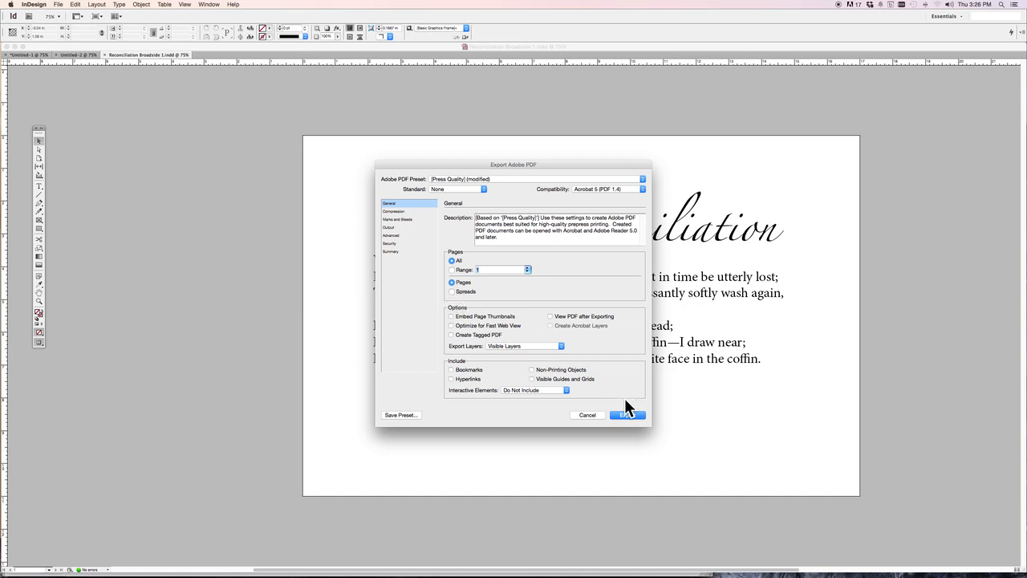
# Step: Export the PDF with the Press Quality preset and all pages
pyautogui.click(627, 415)
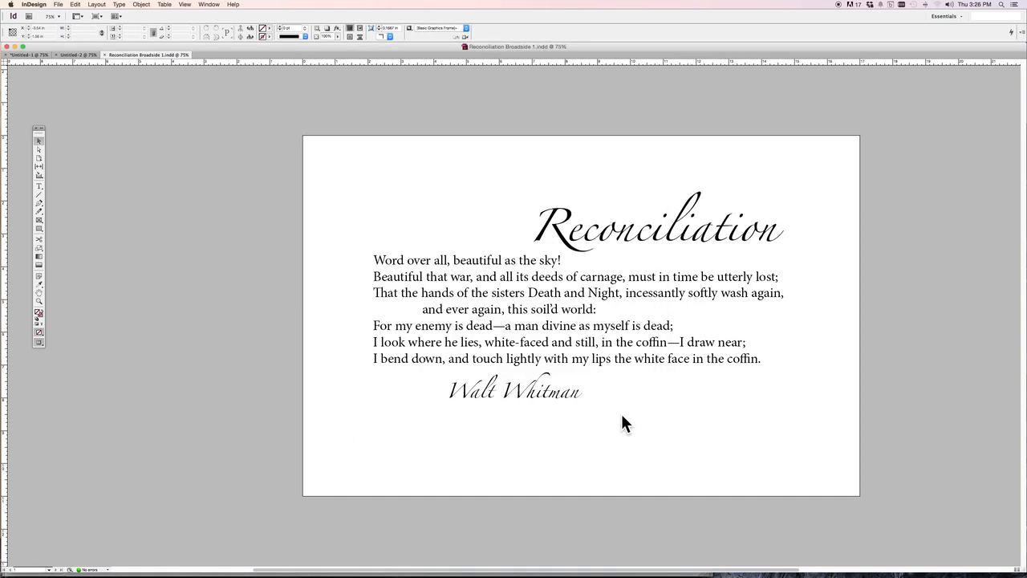